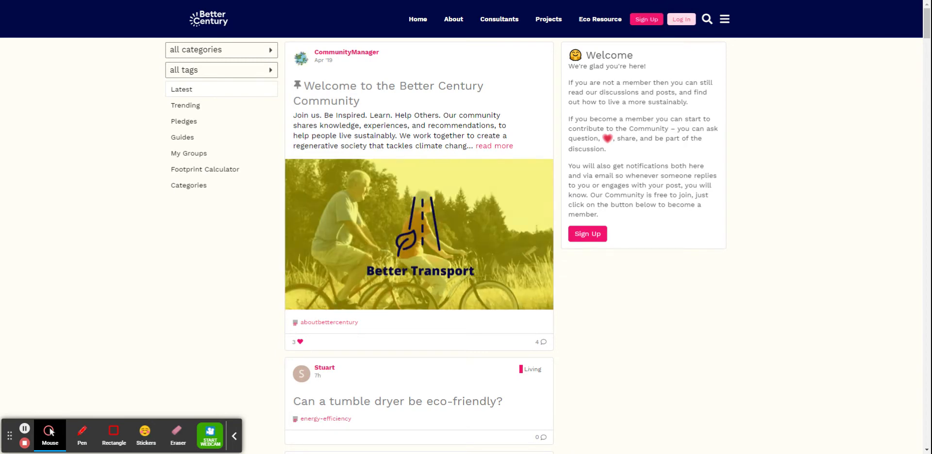
Sign in as Tom with the saved credentials so the personalised home feed appears
click(681, 19)
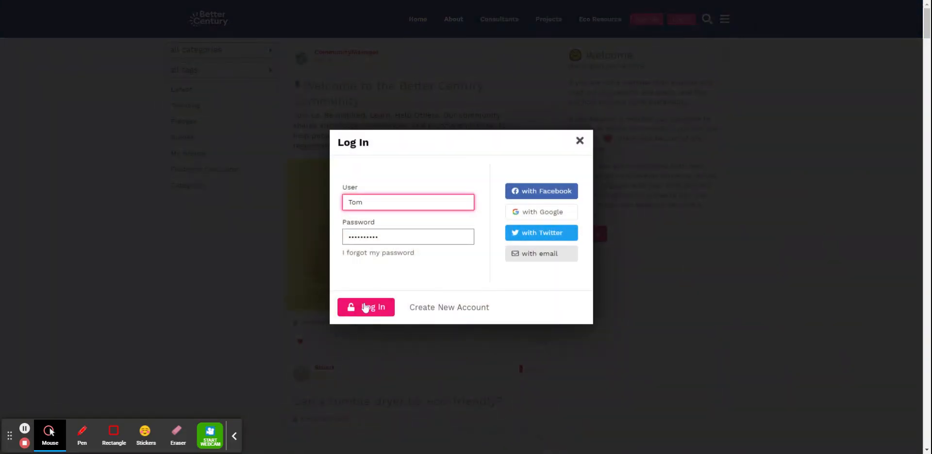
click(366, 307)
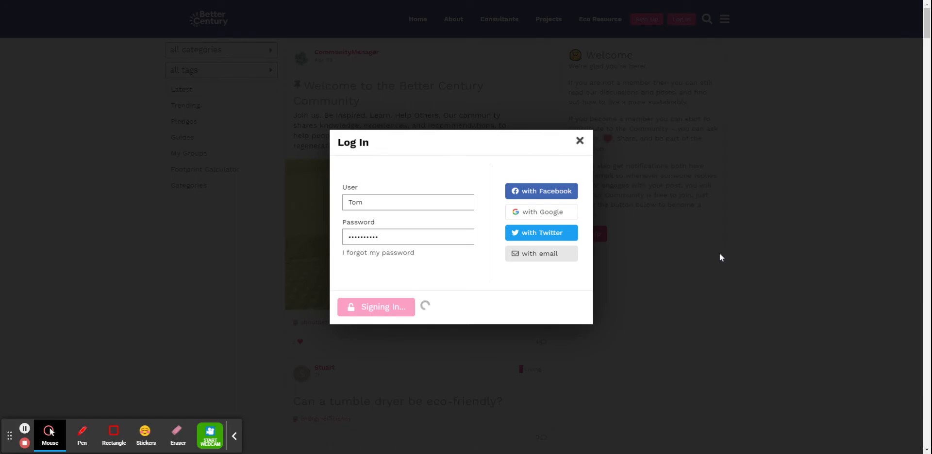
click(376, 306)
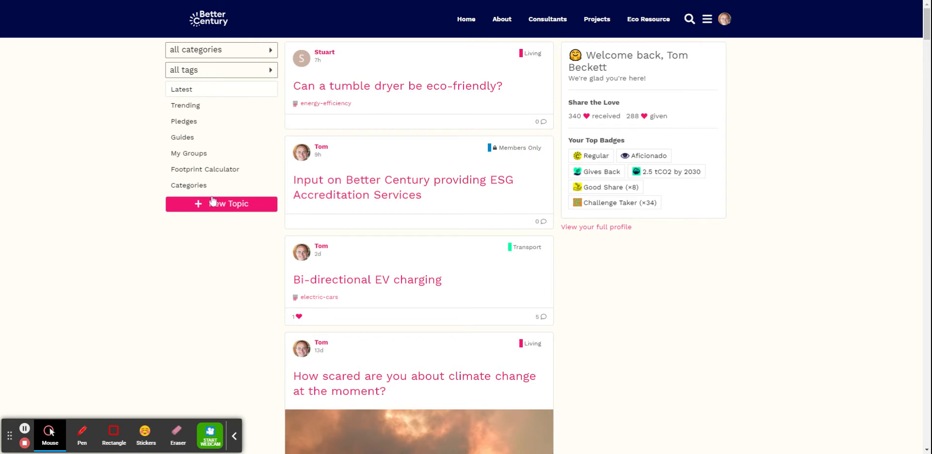
Draft a new topic titled 'asfasd' with body 'asfasdfasf', keeping the General category
click(221, 203)
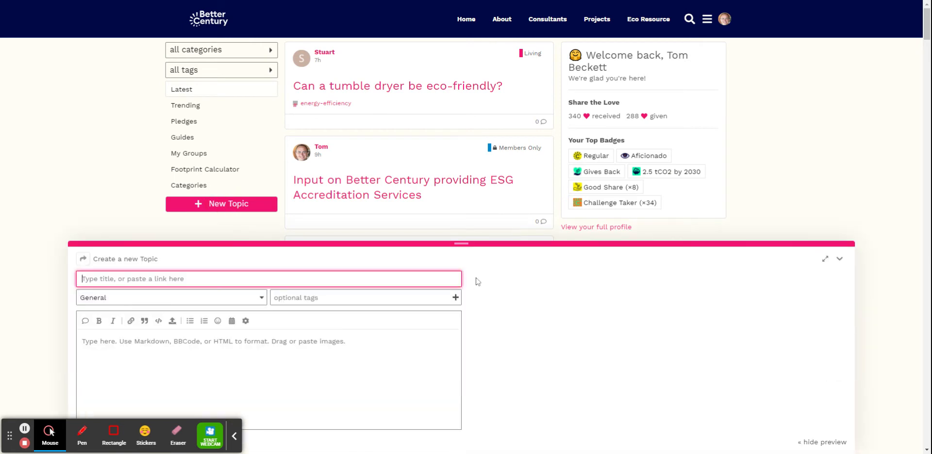
mouse_move(82, 431)
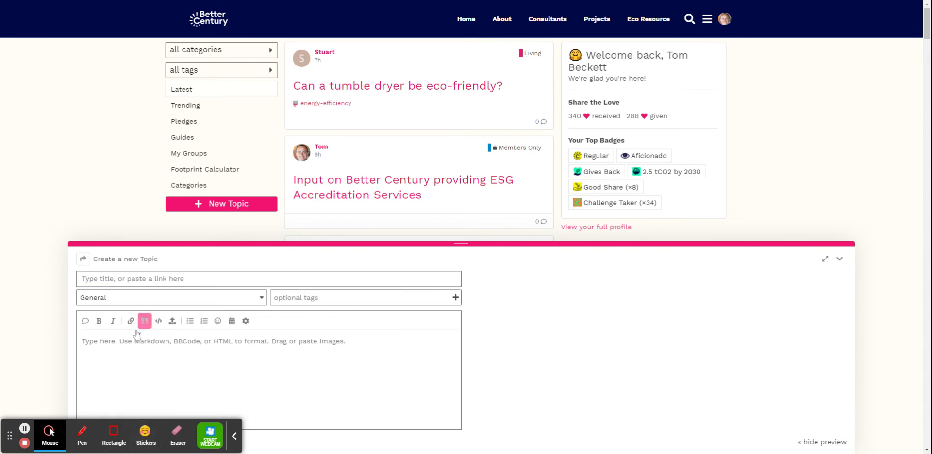
text(asfasd)
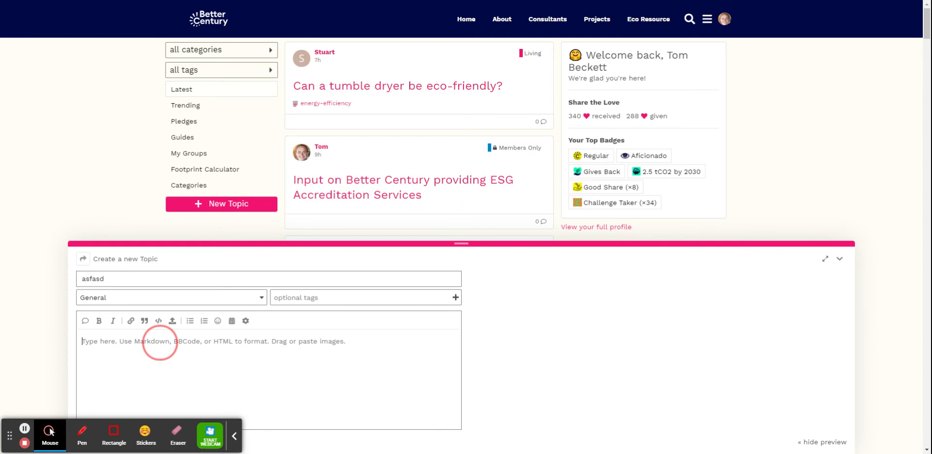
text(asfasdfasf)
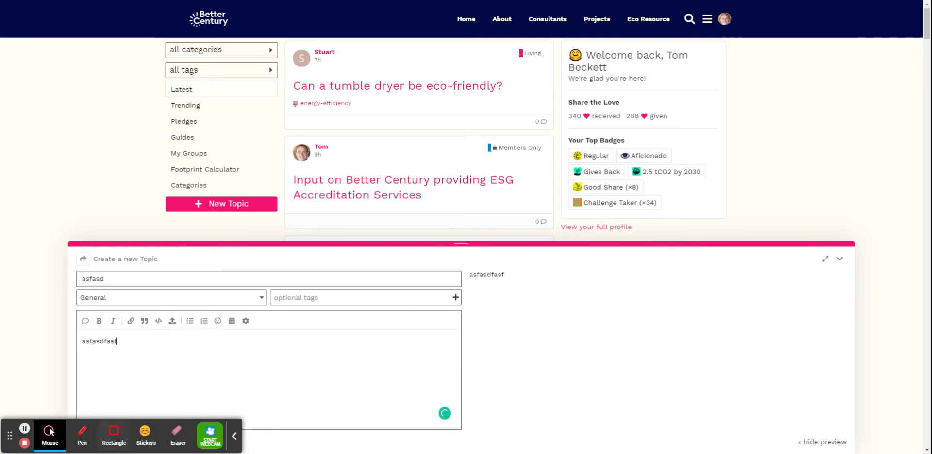
mouse_move(113, 434)
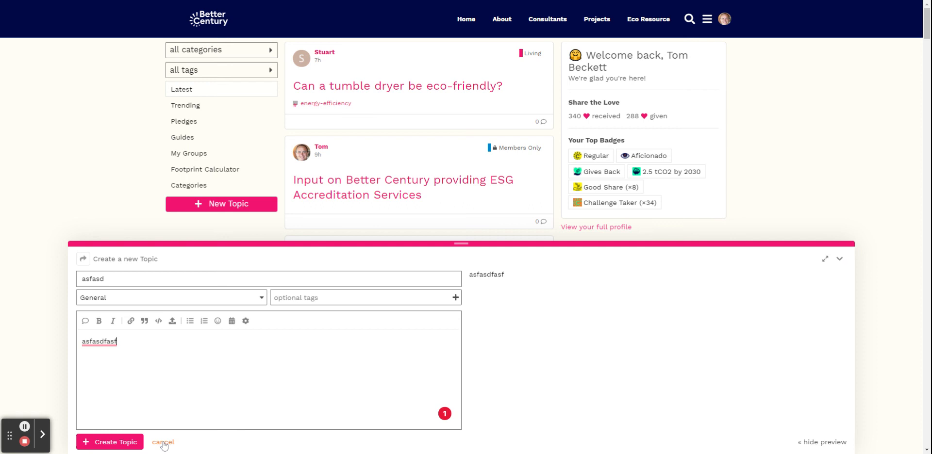
click(171, 297)
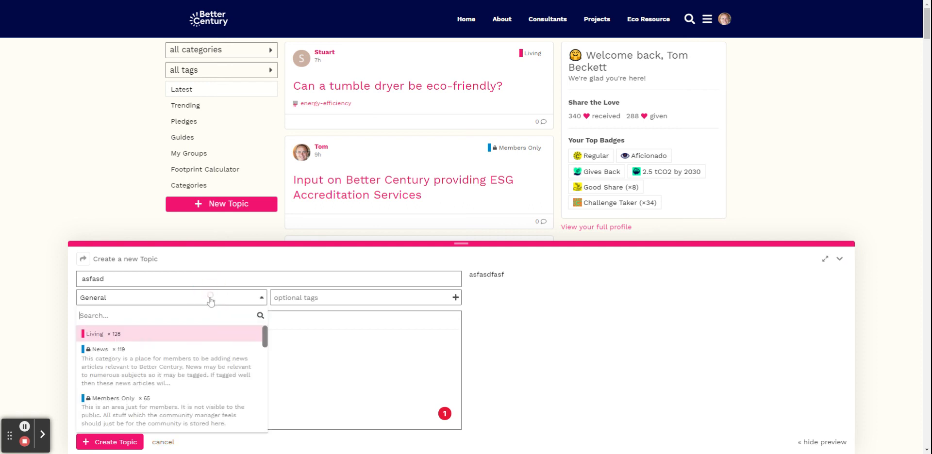
click(173, 297)
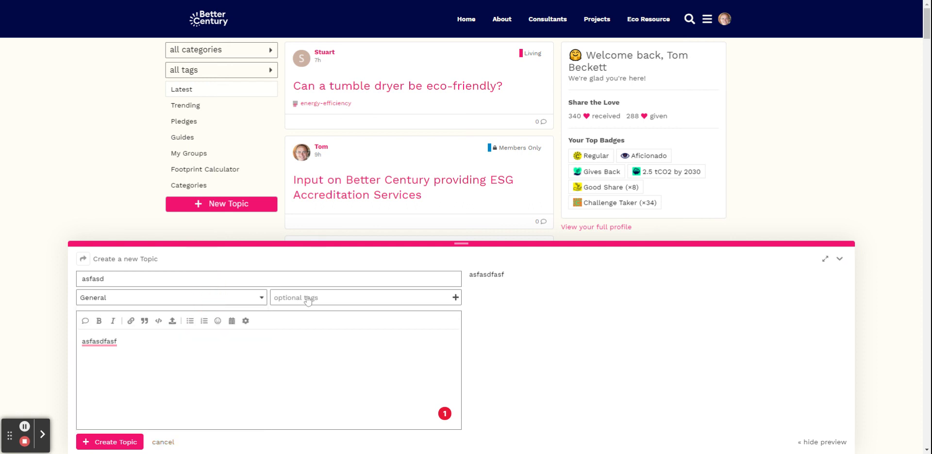